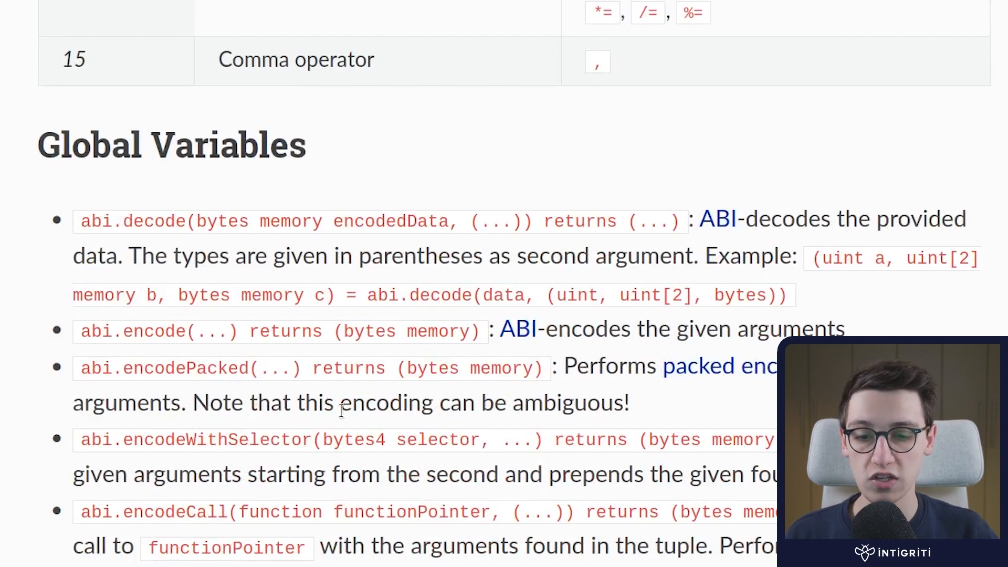
Locate tx.origin among the cheatsheet's global variables and highlight it.
scroll("down", 3)
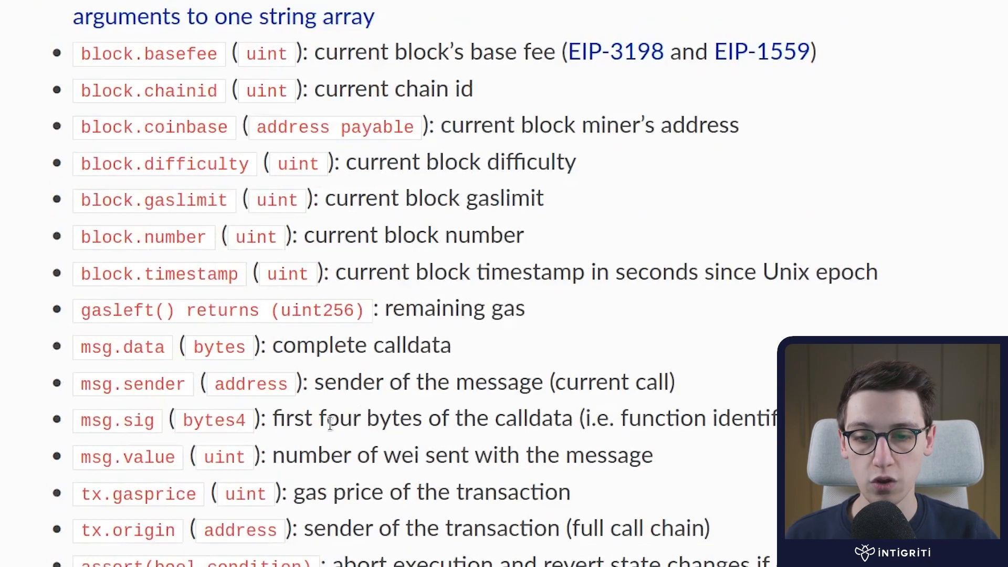
scroll("down", 3)
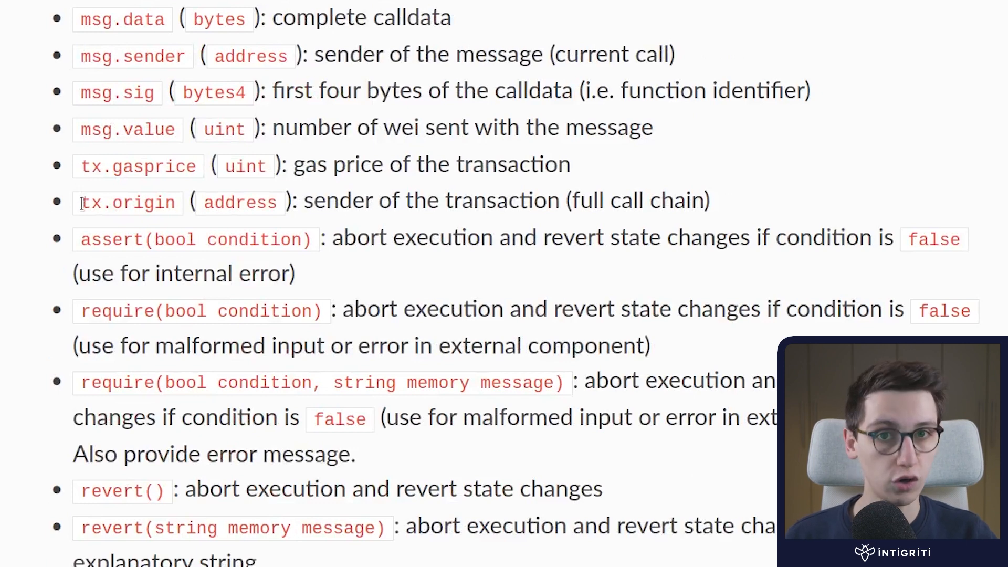
double_click(131, 56)
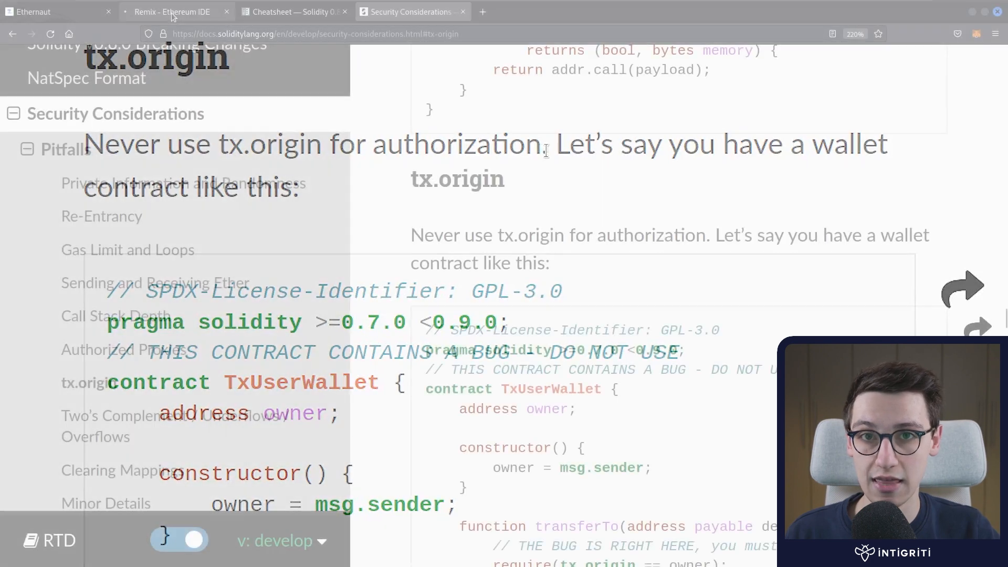
Review TelephoneAttack.sol in Remix: the telephoneContract reference and the constructor's address parameter.
left_click(173, 12)
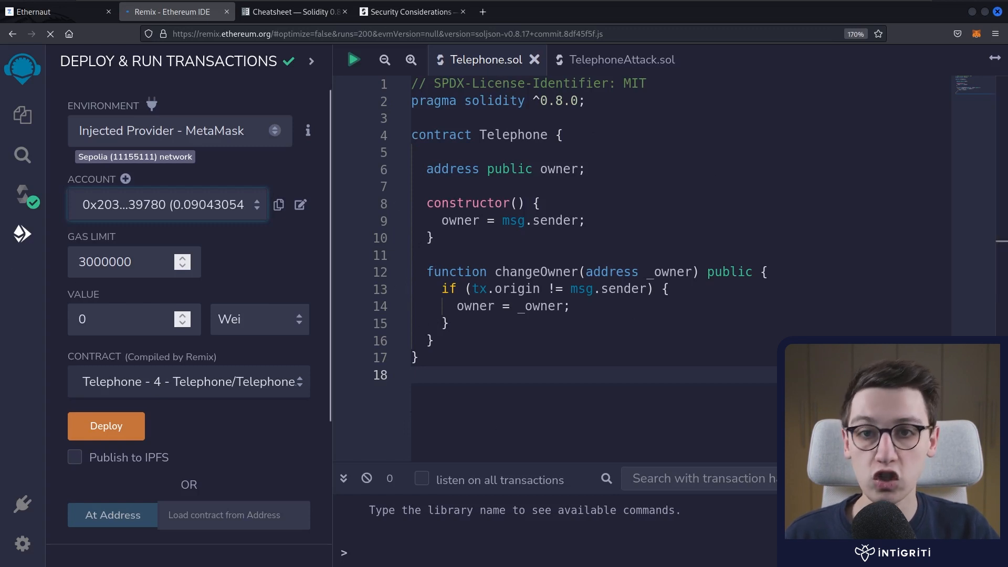
left_click(622, 58)
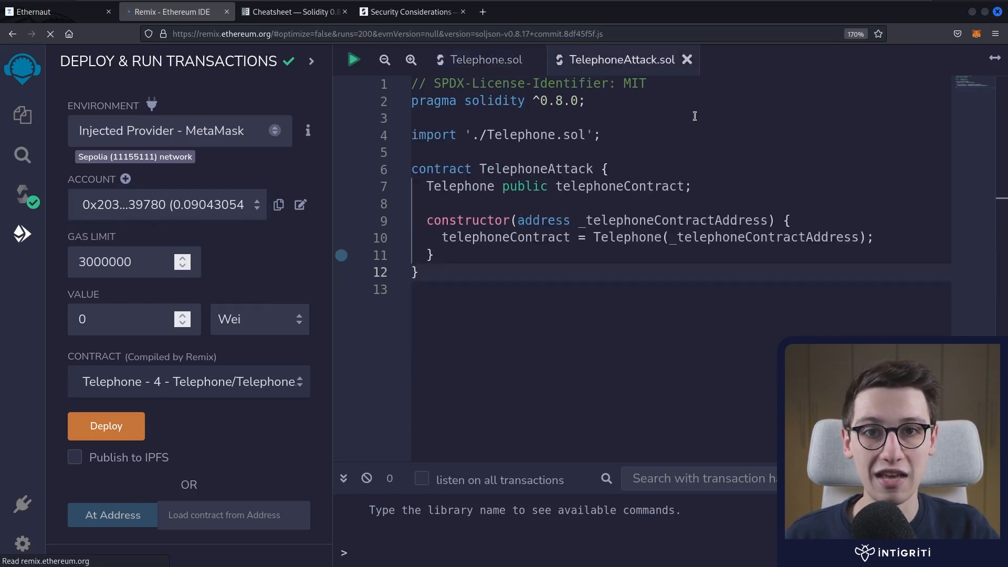
mouse_move(479, 296)
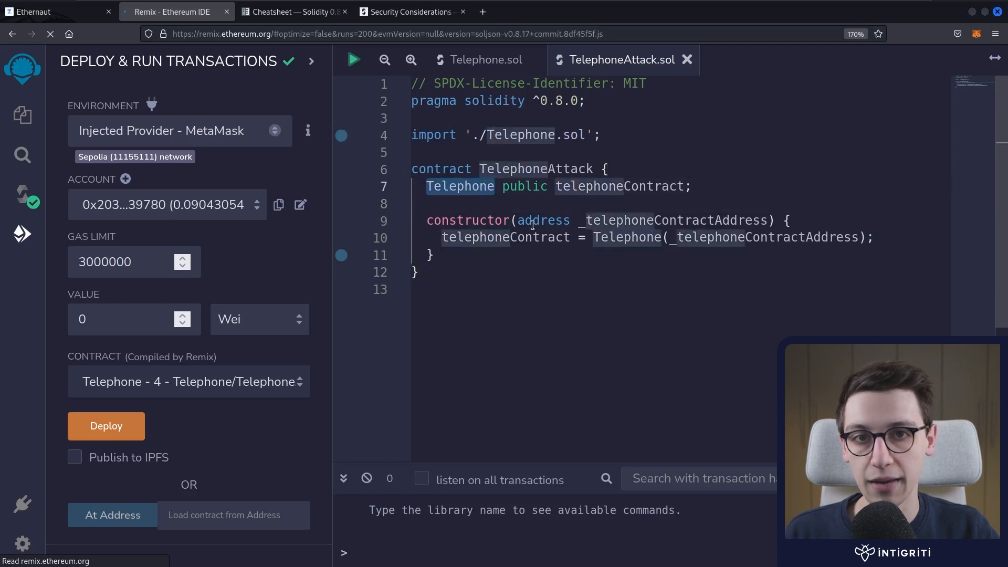
double_click(619, 187)
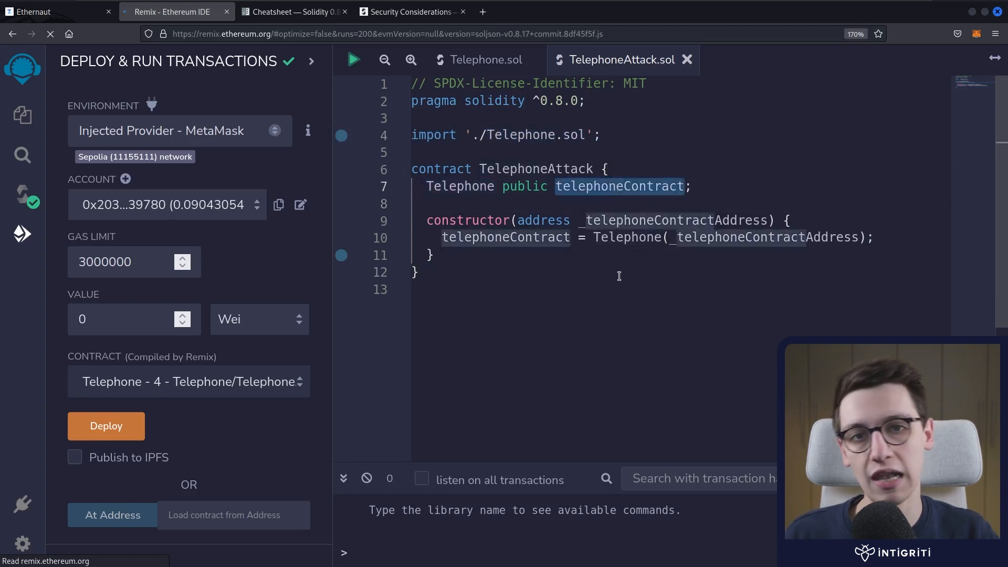
left_click(429, 204)
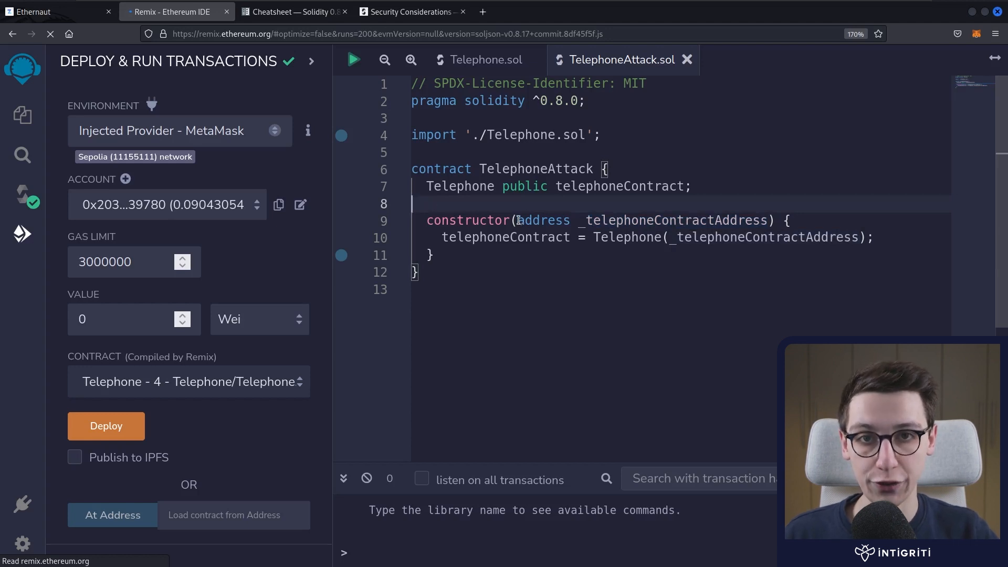
double_click(673, 221)
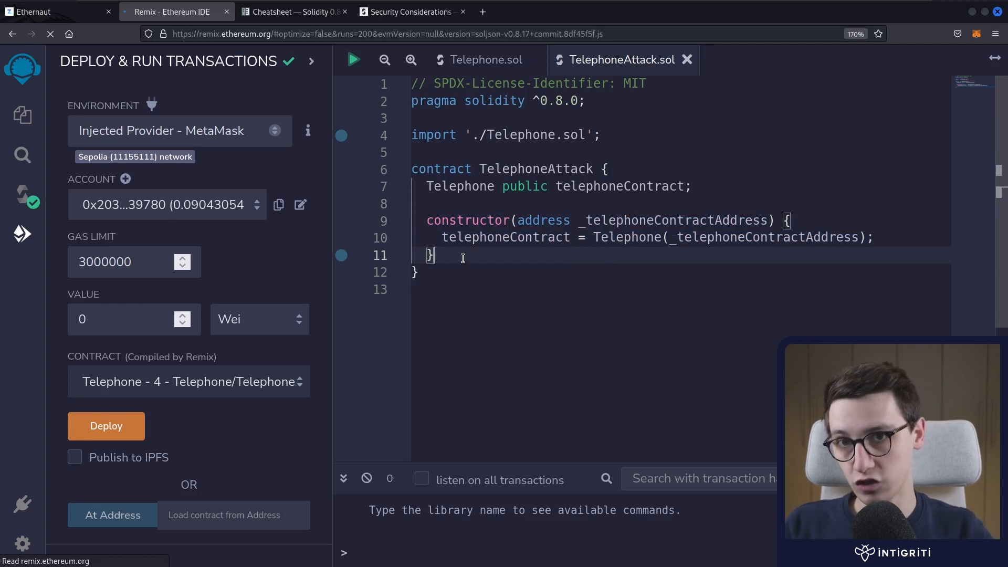
Declare function exploit() public { below the constructor.
type("f")
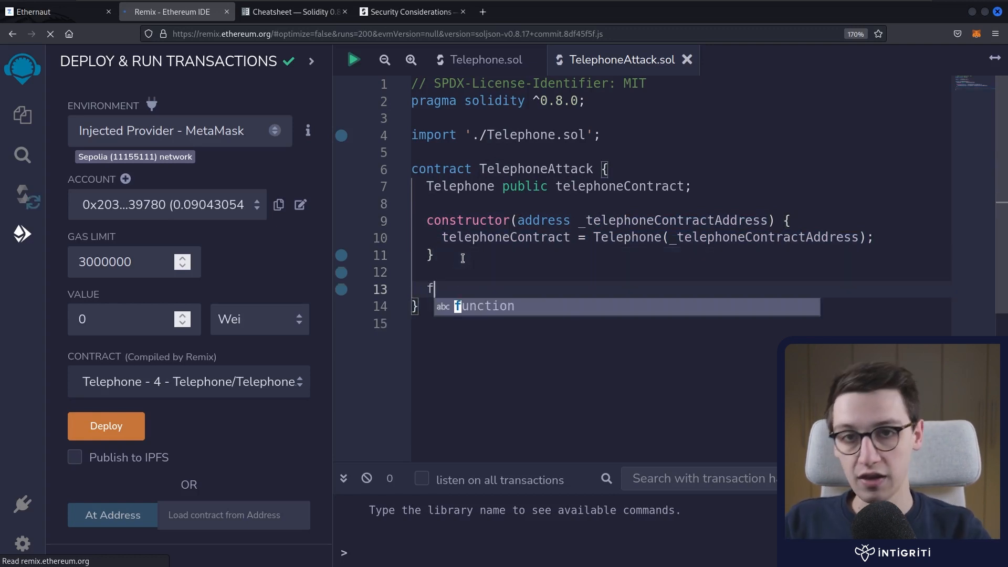
type("unction explo")
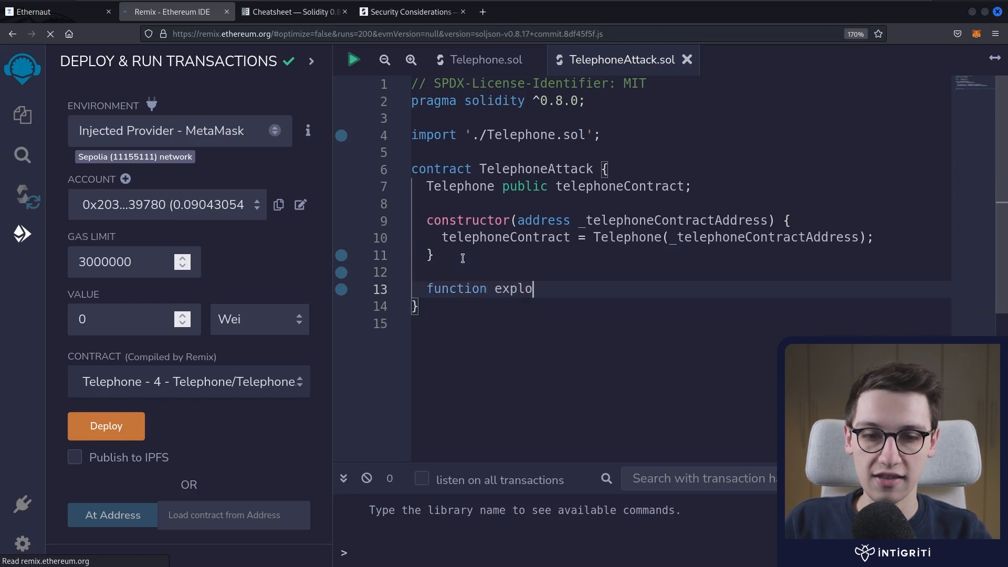
type("it() pub")
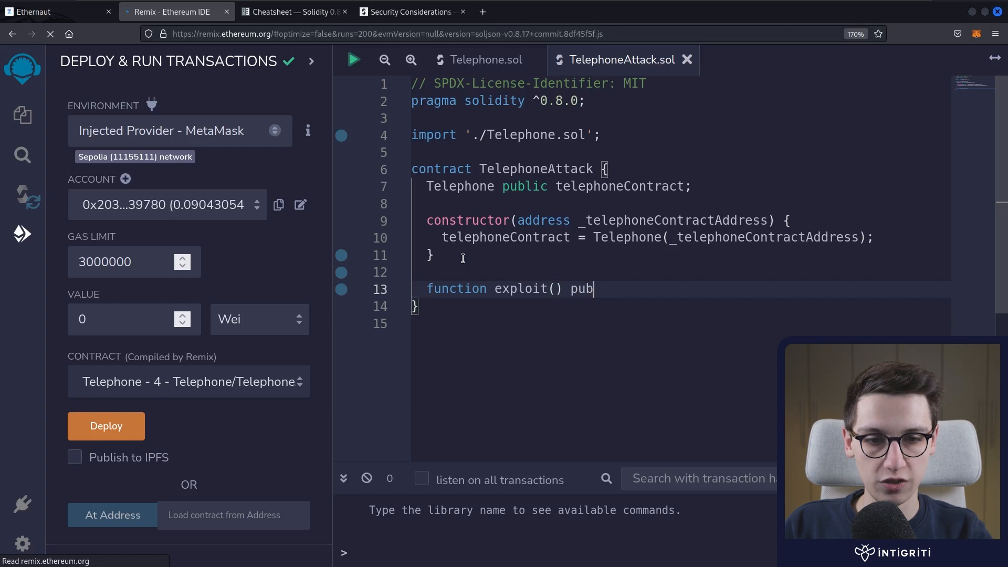
type("lic {")
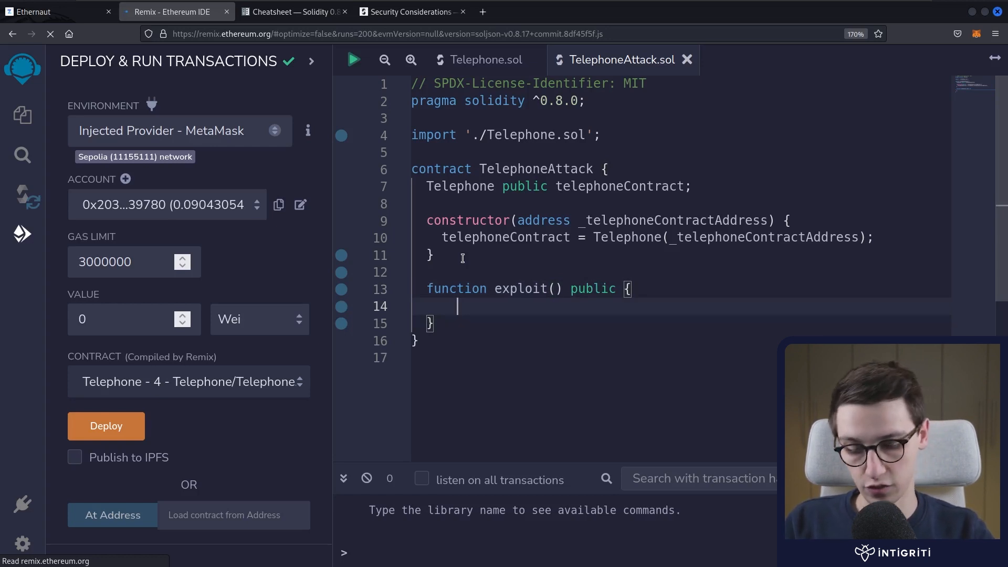
Make exploit call telephoneContract.changeOwner(msg.sender) and review the call's target and argument.
type("telephoneContract.")
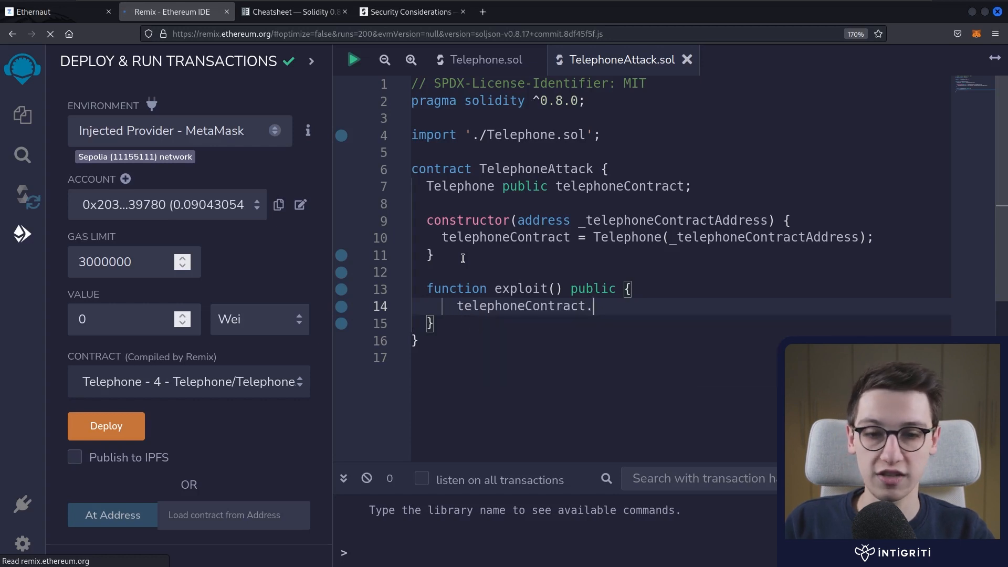
type("changeOwner")
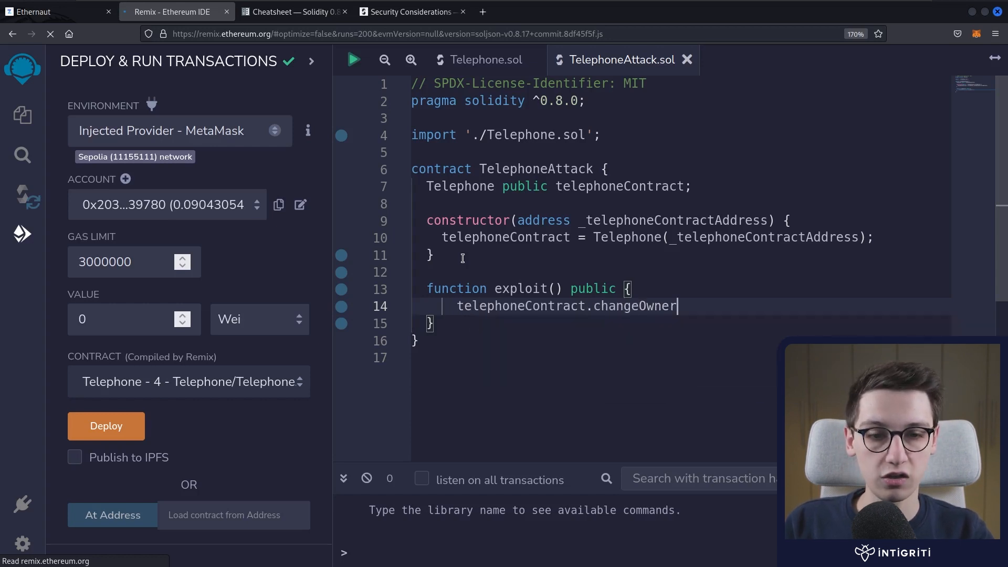
type("()")
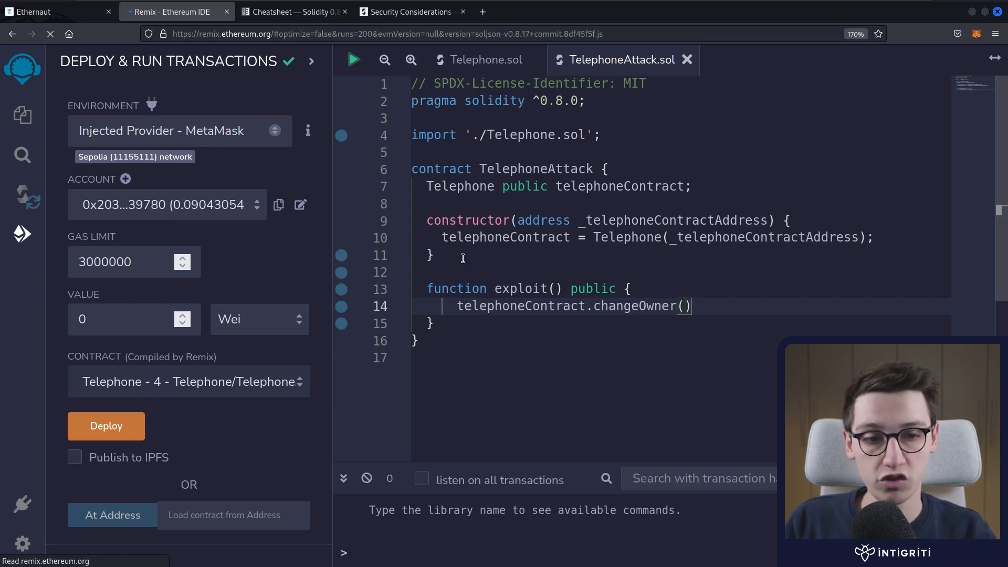
type("msg.")
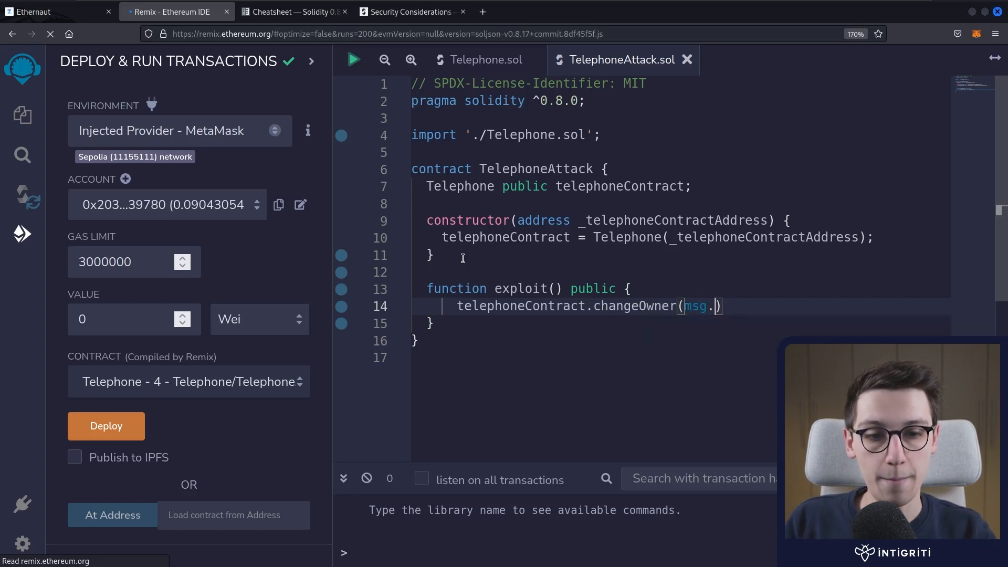
type("sender);")
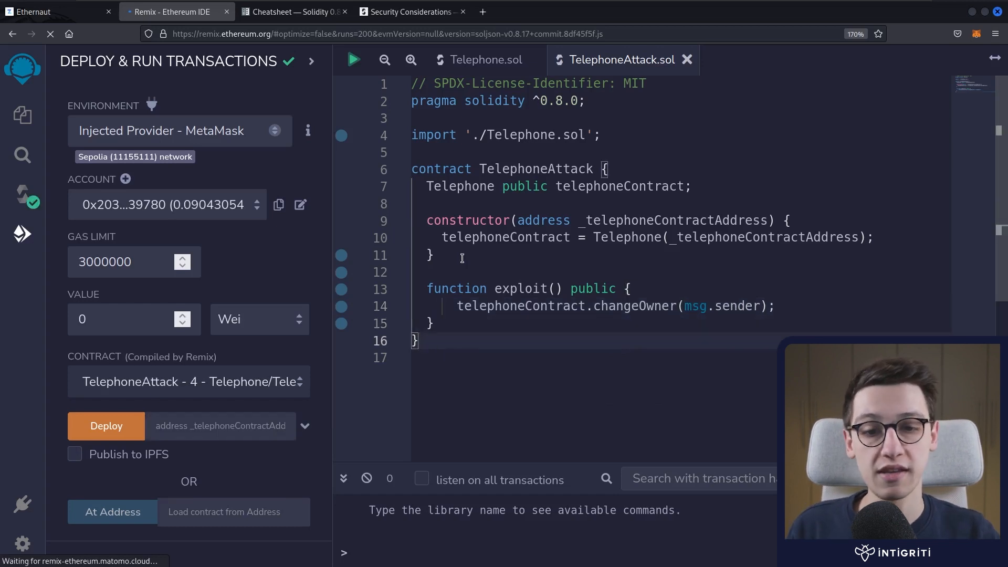
double_click(528, 288)
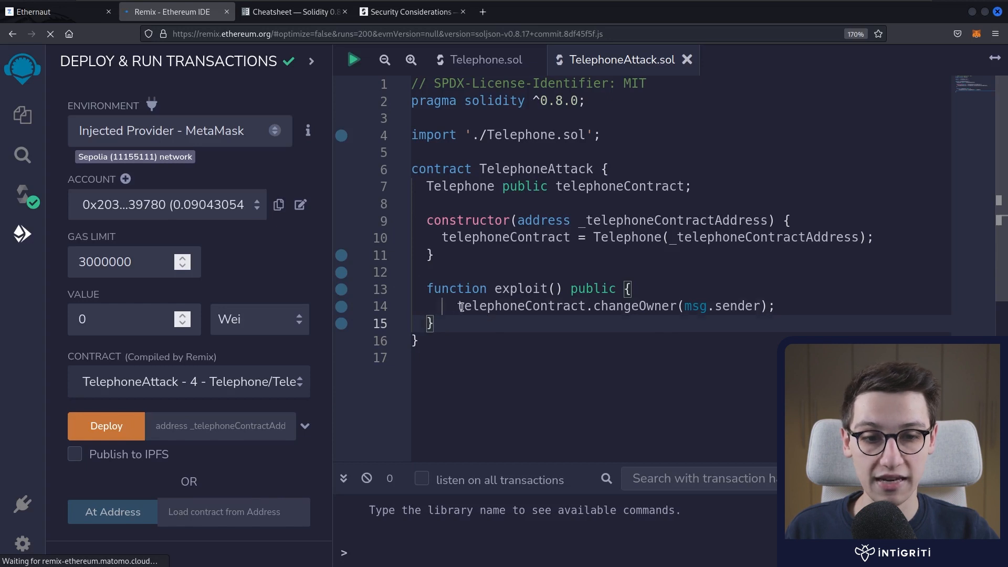
double_click(634, 307)
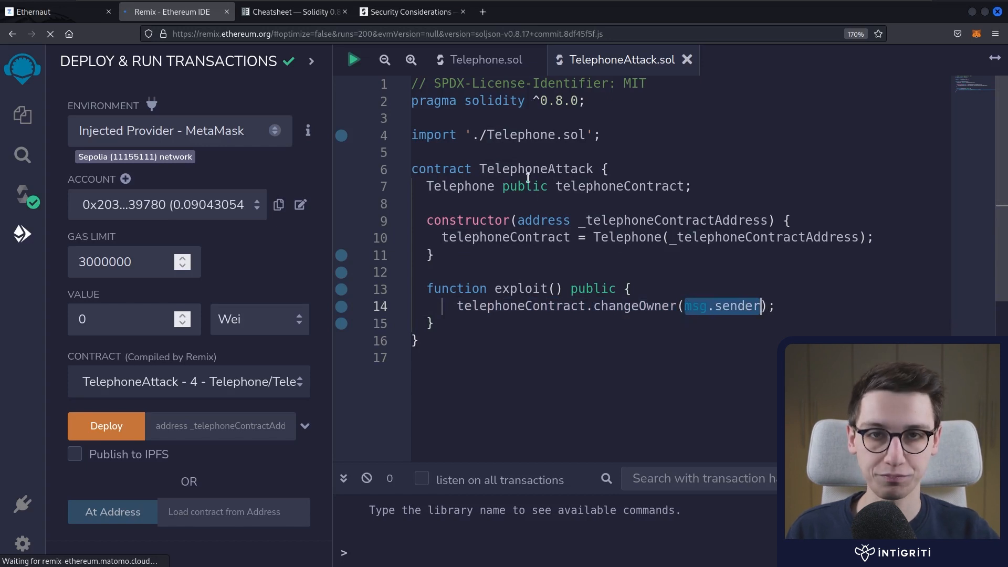
Review changeOwner and its _owner parameter in Telephone.sol, then bring up the Ethernaut level page.
left_click(485, 58)
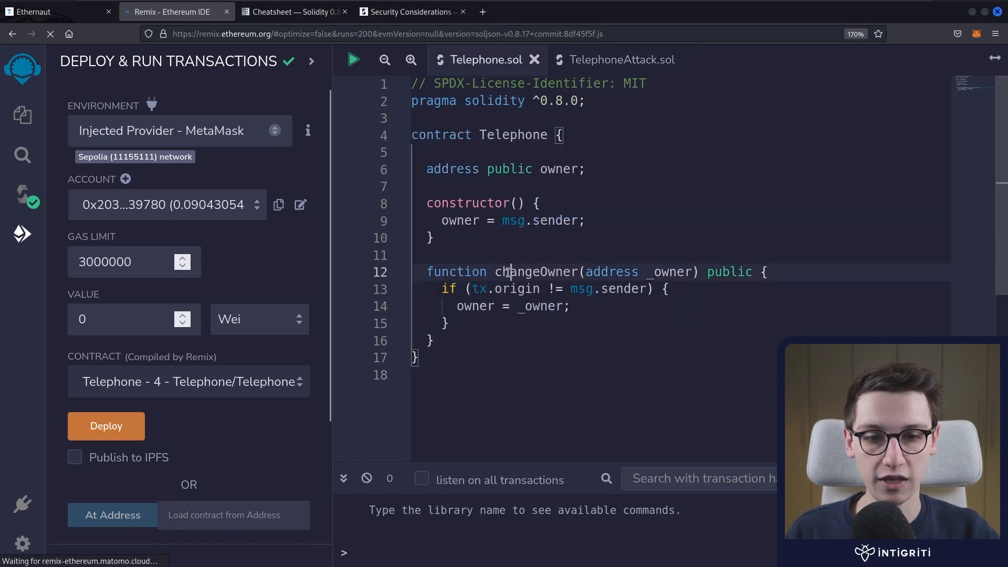
double_click(535, 271)
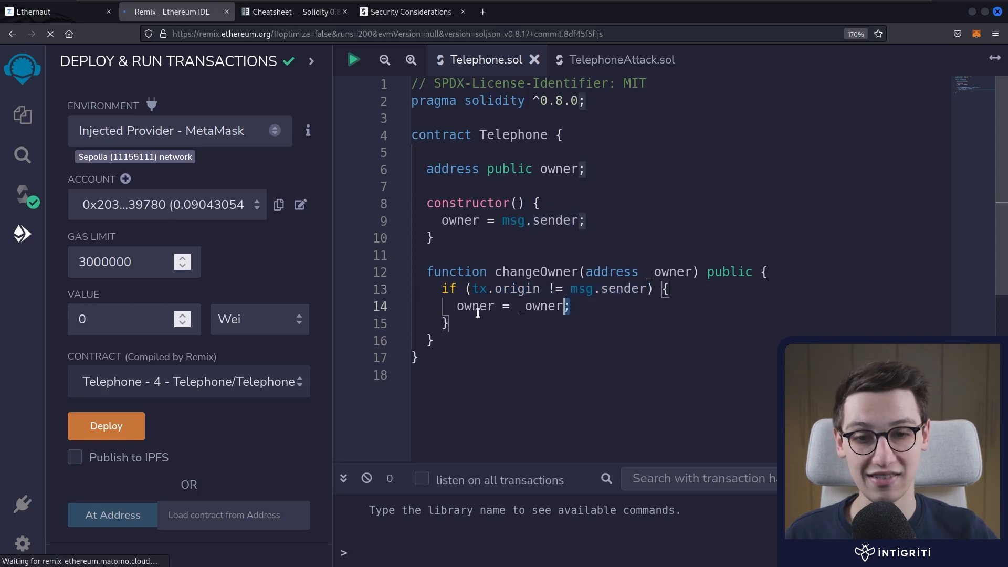
double_click(668, 272)
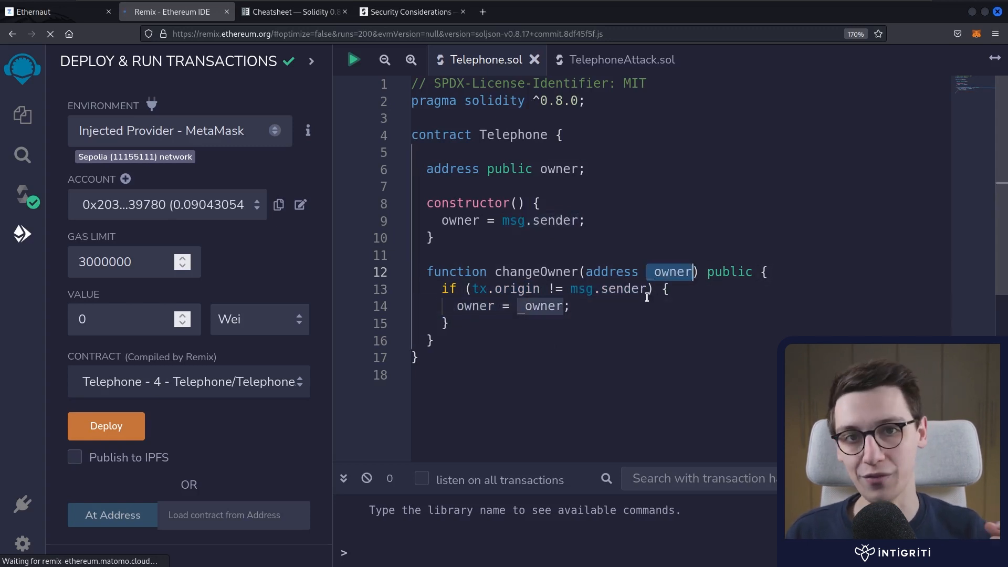
mouse_move(233, 190)
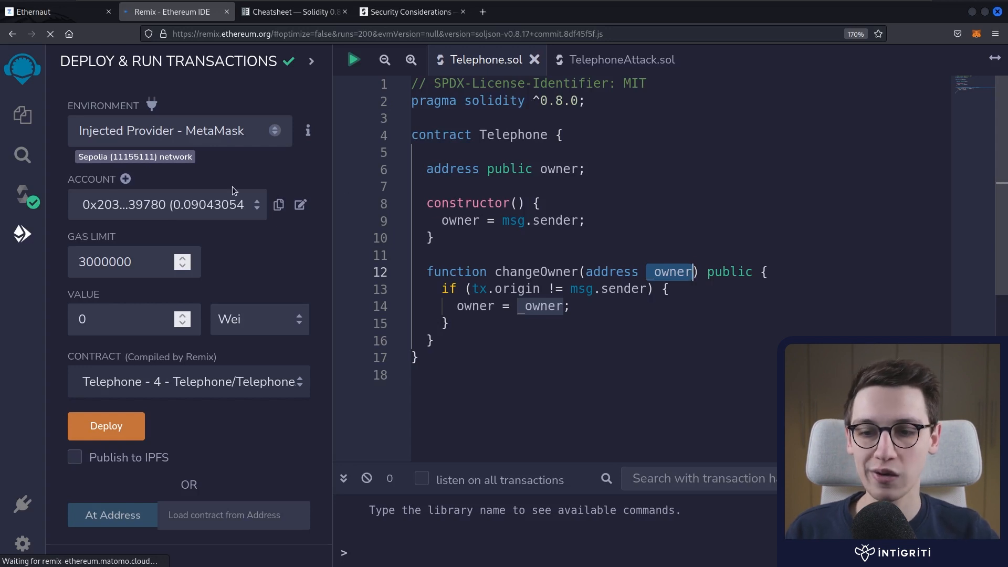
mouse_move(329, 397)
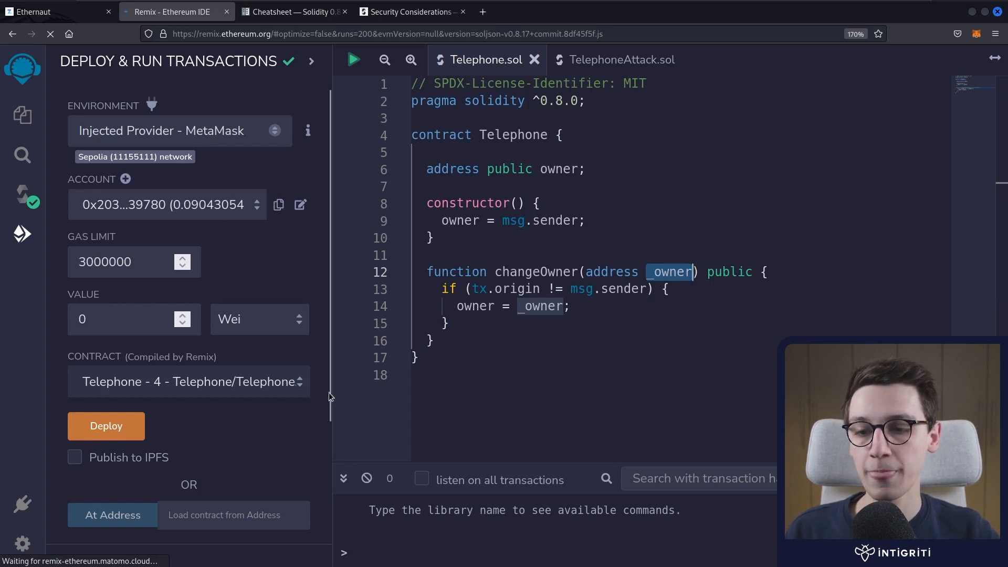
left_click(188, 382)
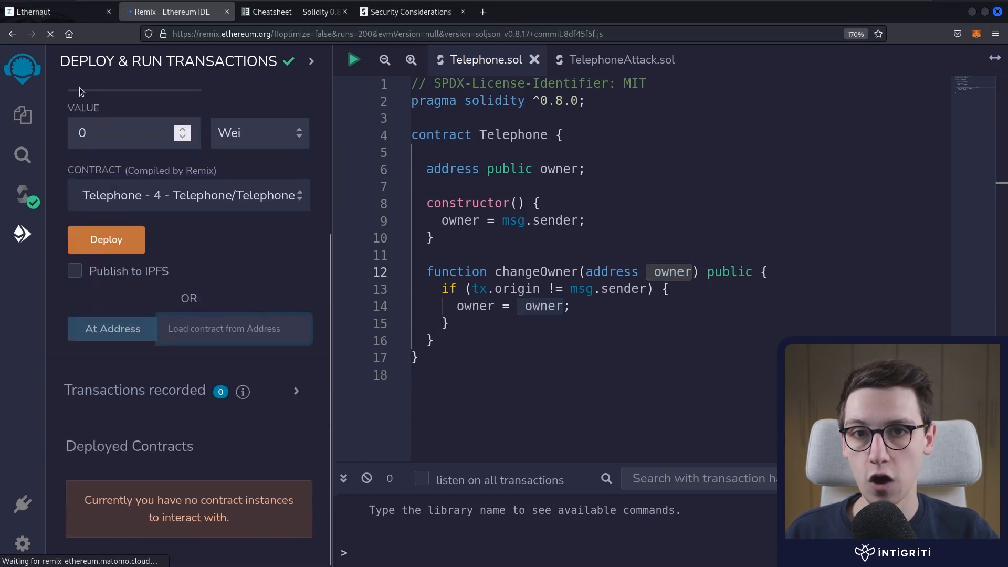
left_click(52, 12)
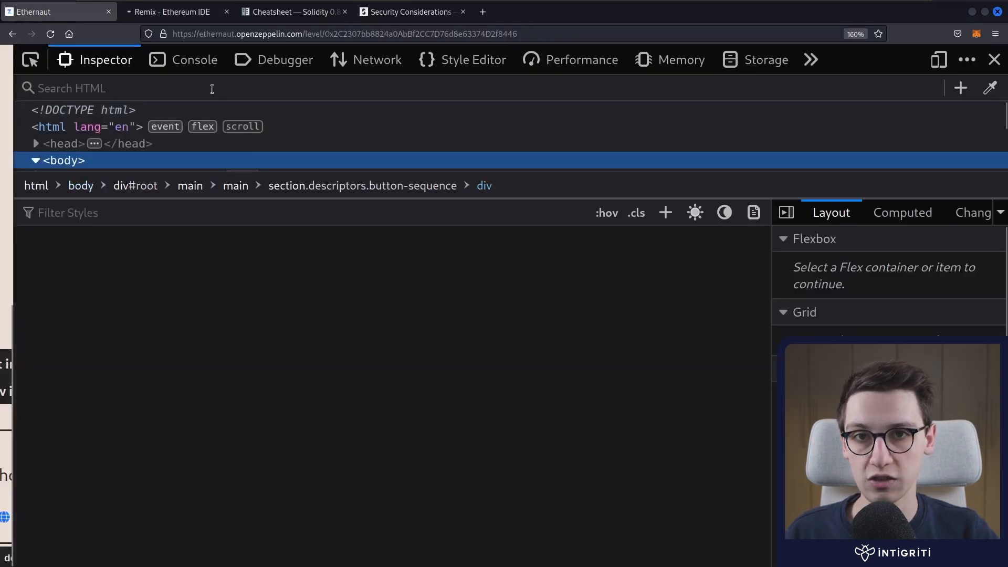
Read the instance address from the DevTools console and return to Remix to load it.
left_click(195, 59)
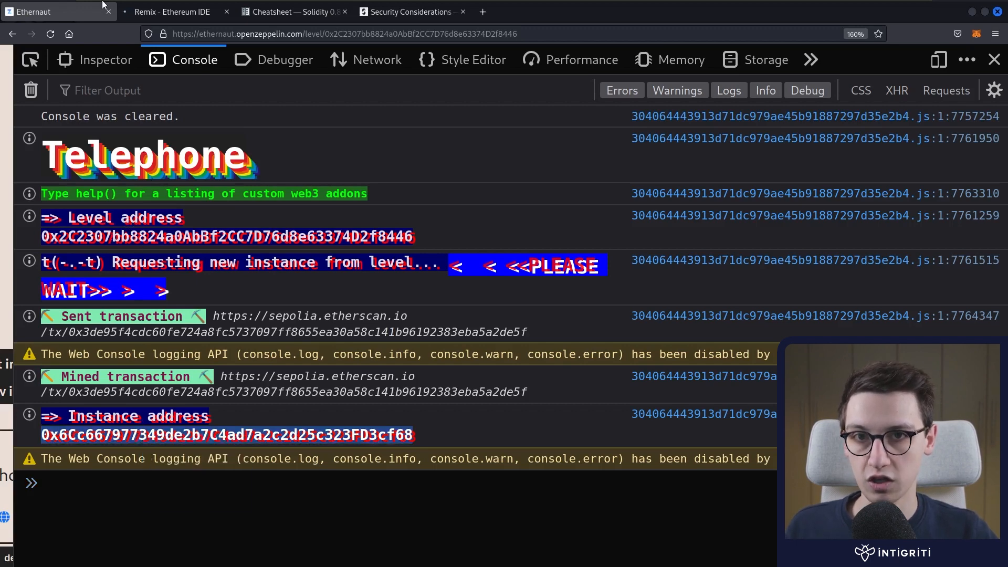
left_click(174, 12)
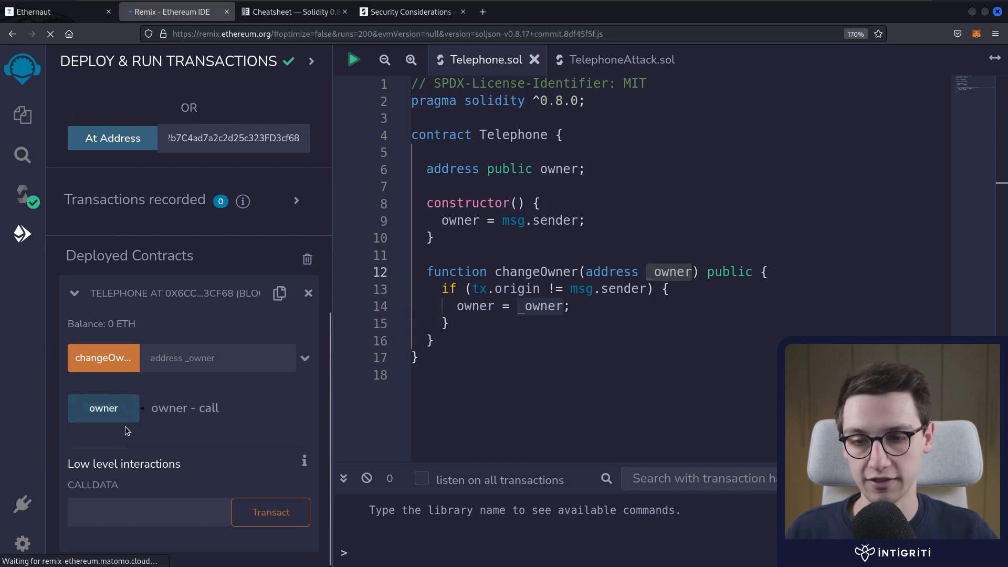
Query owner on the loaded Telephone instance under Deployed Contracts.
left_click(103, 408)
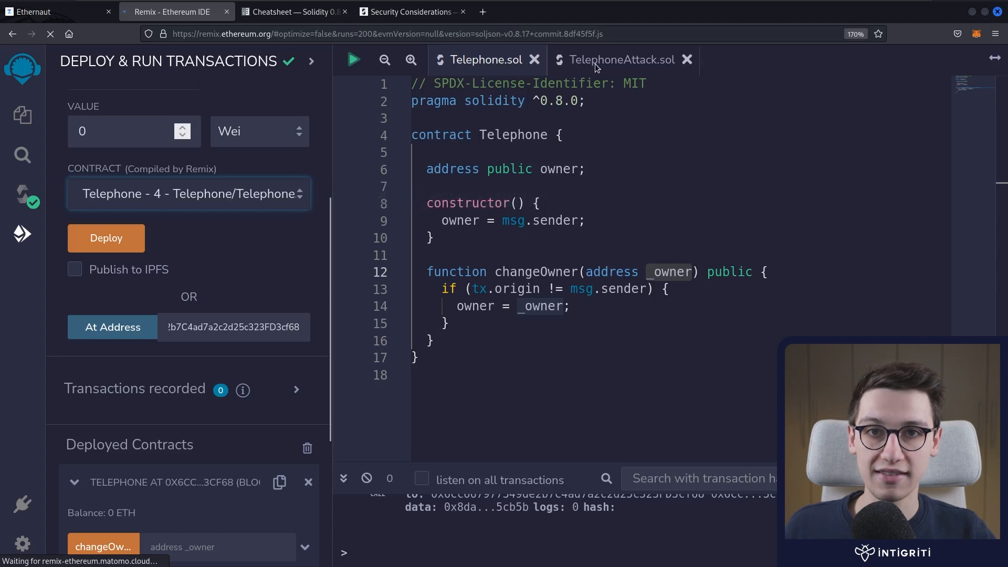
Deploy TelephoneAttack with the Telephone instance address as constructor argument, confirming in MetaMask.
left_click(626, 58)
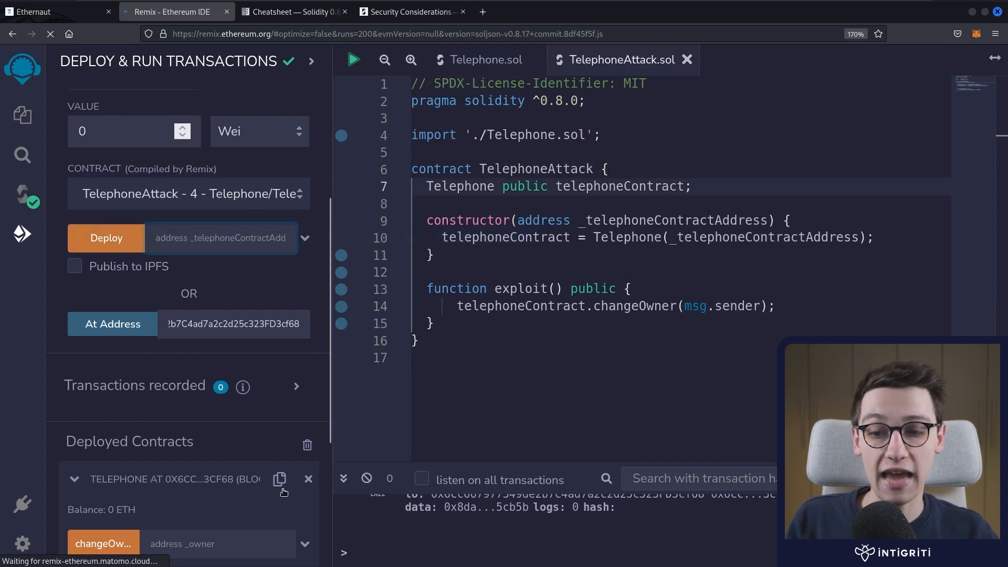
left_click(279, 479)
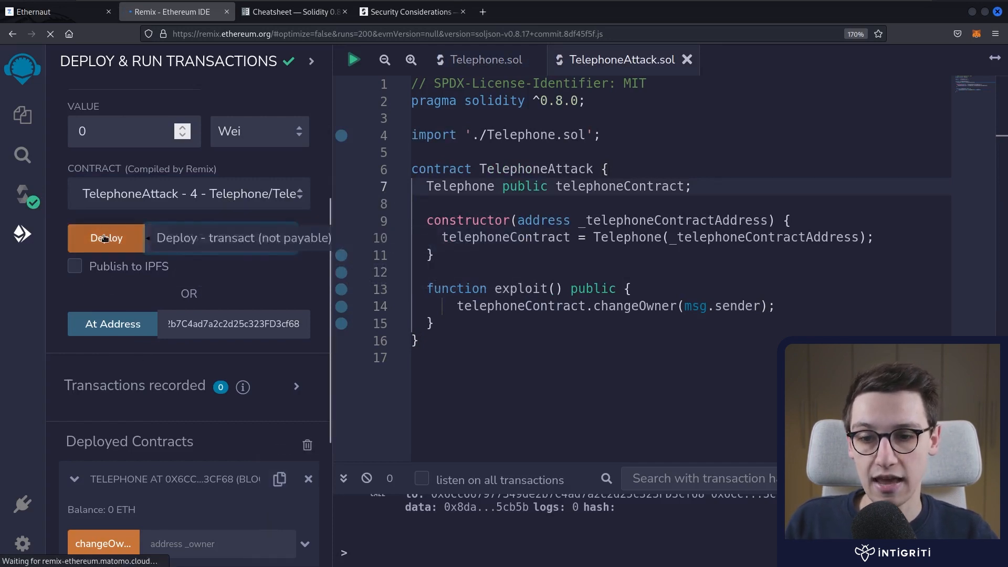
left_click(106, 237)
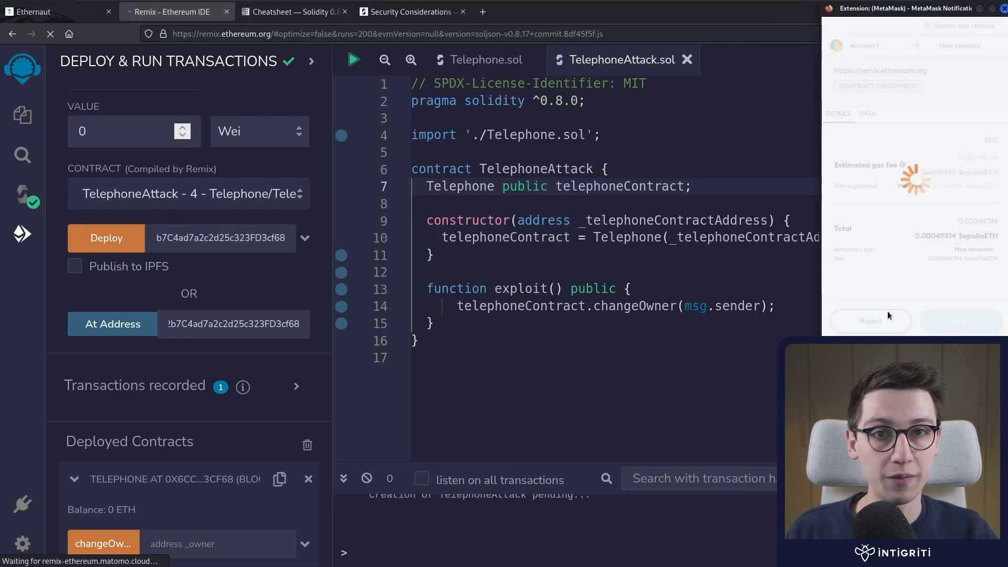
left_click(961, 322)
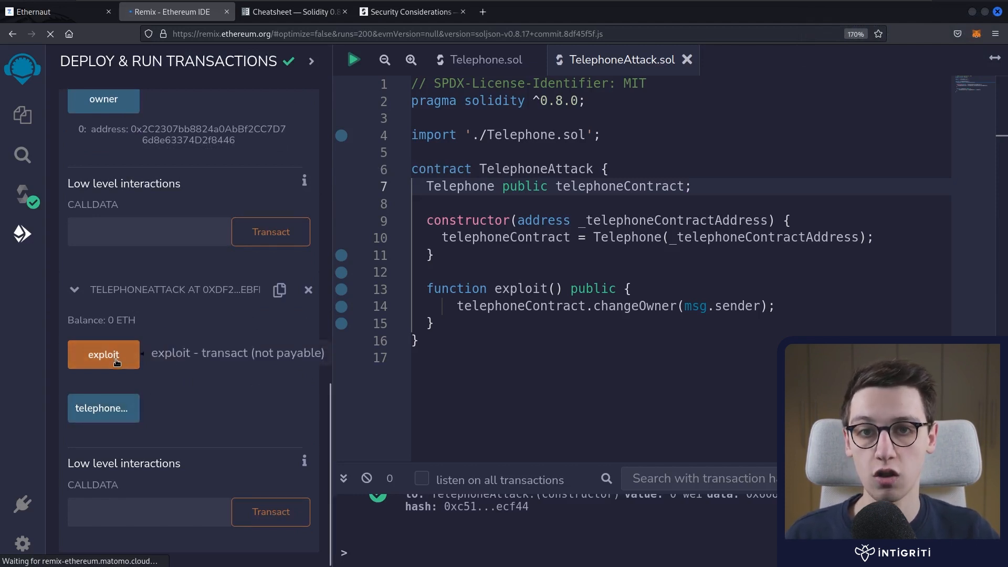
Run exploit on TelephoneAttack, confirm in MetaMask, and re-read Telephone's owner.
left_click(103, 355)
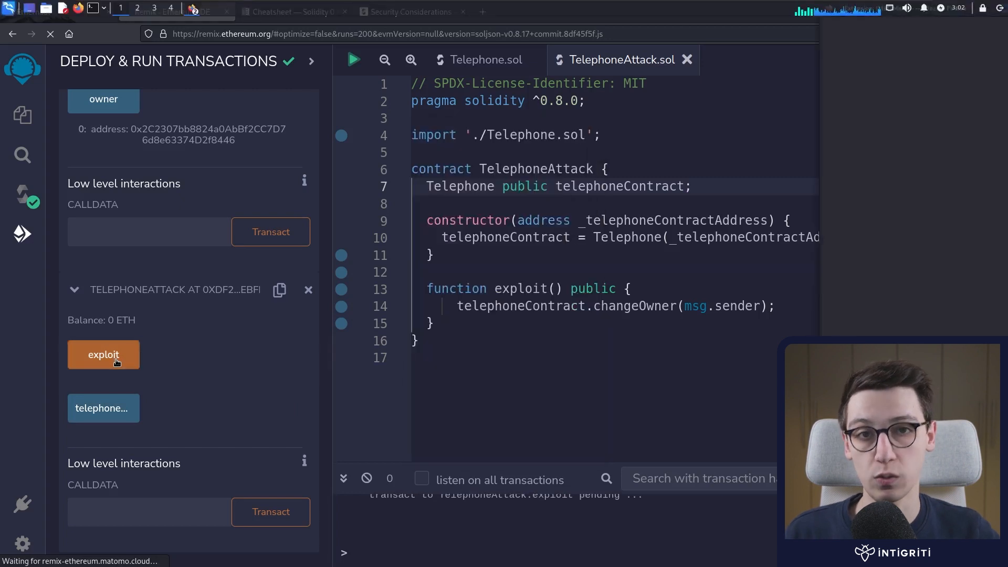
left_click(103, 355)
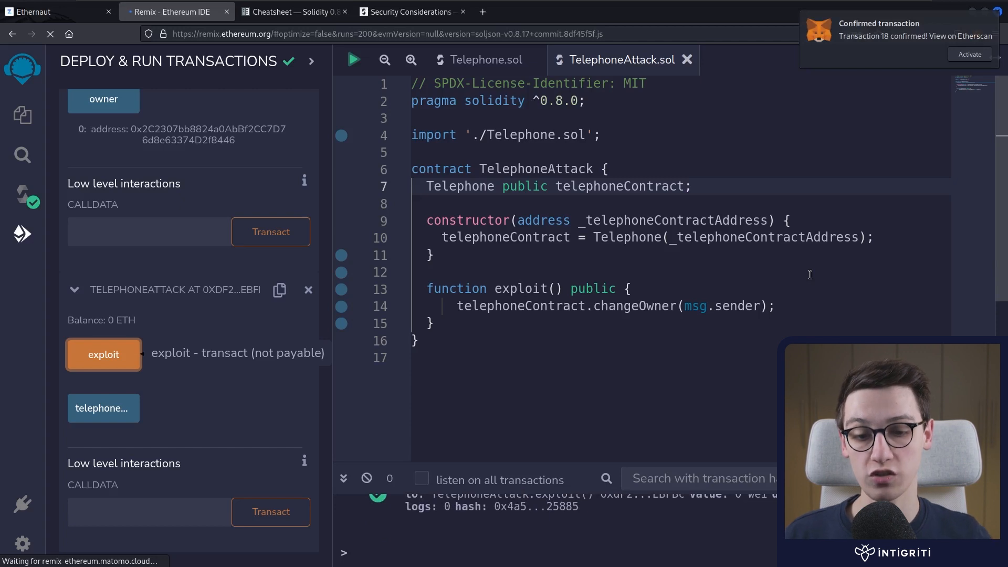
mouse_move(758, 240)
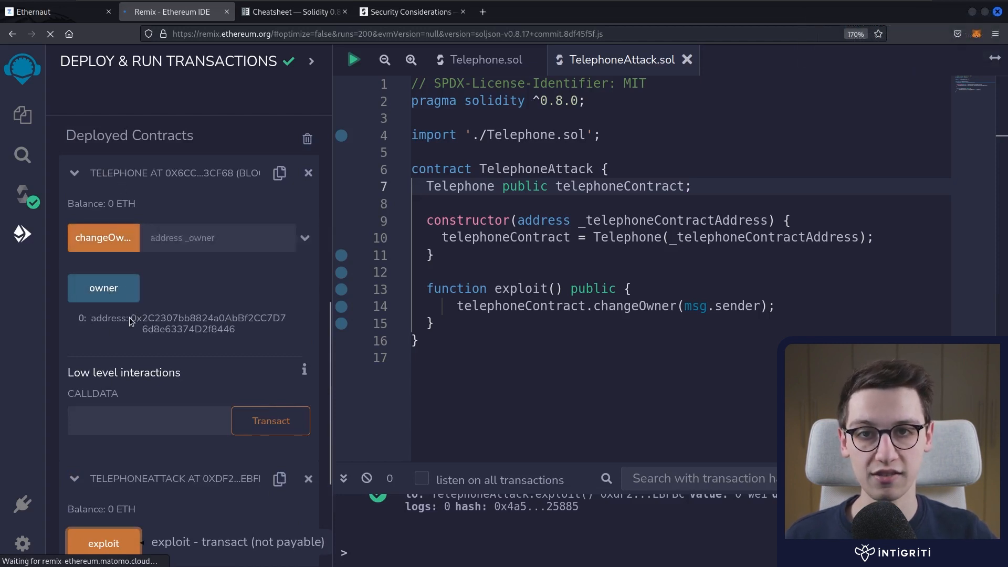
left_click(103, 288)
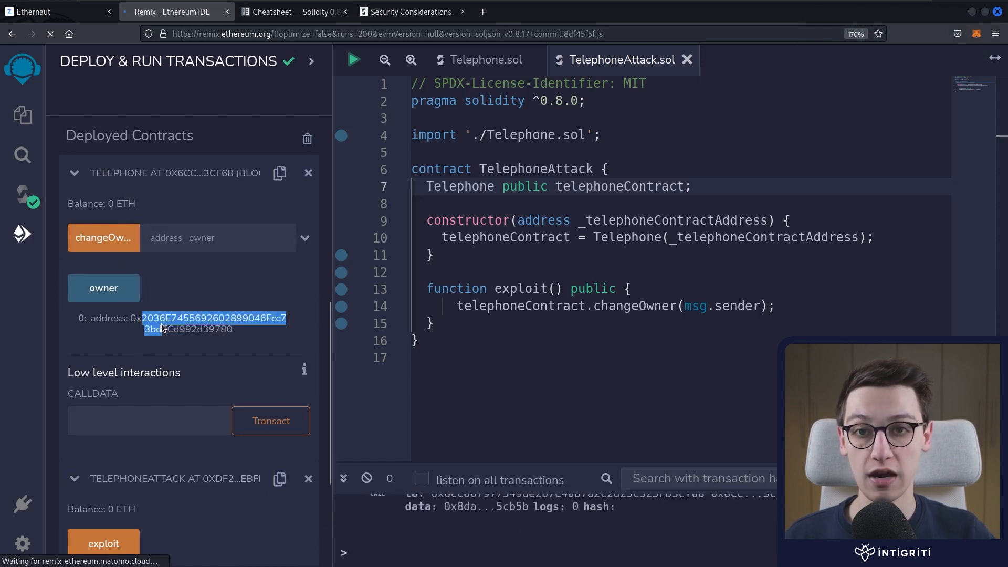
Compare the new owner address against the MetaMask account, dismissing the wallet's news notice.
left_click(977, 33)
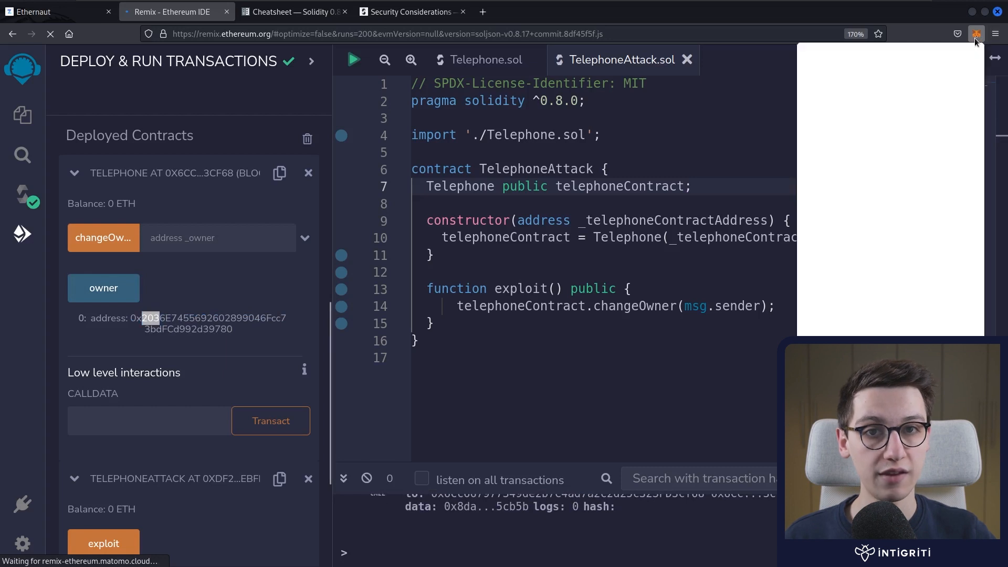
left_click(977, 34)
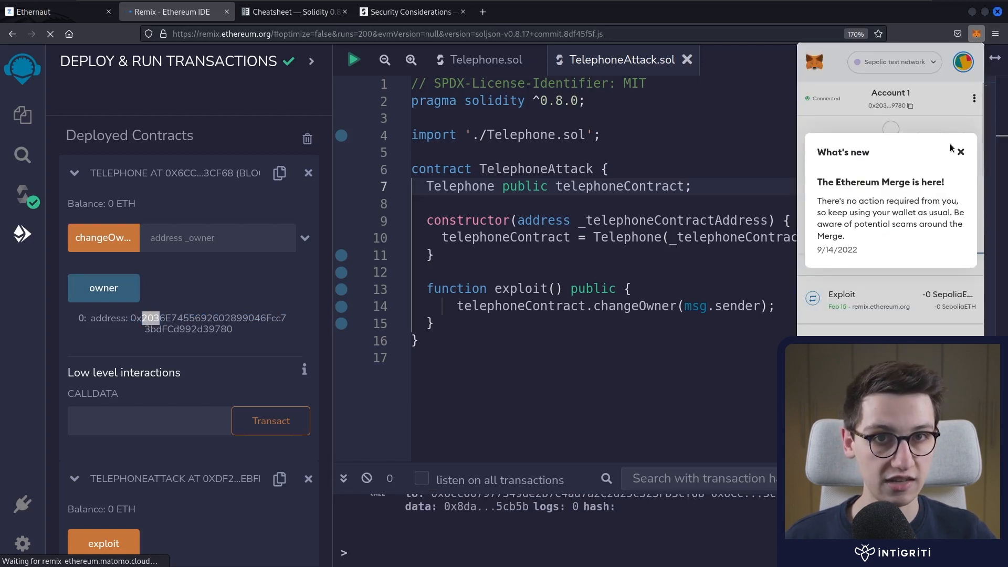
left_click(960, 151)
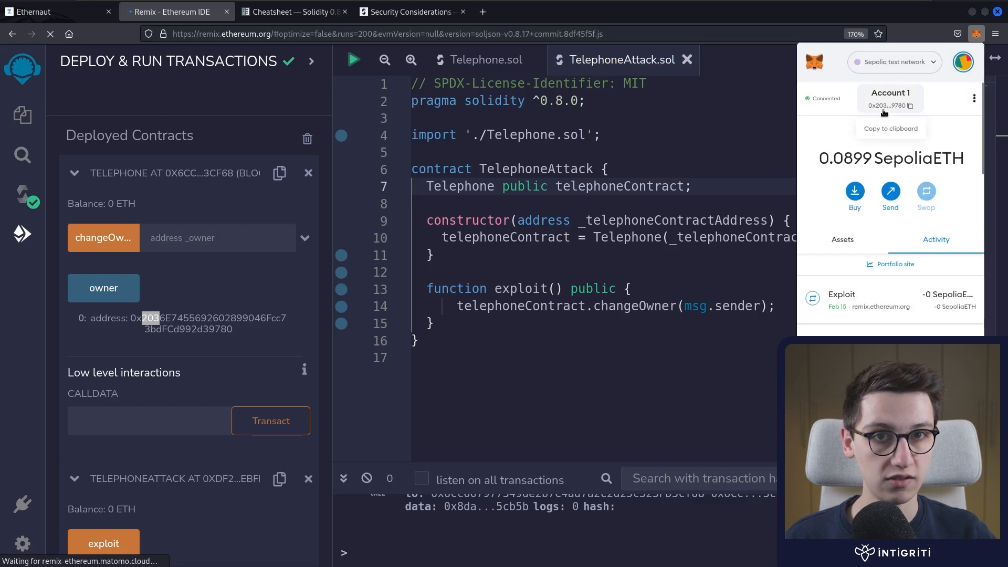